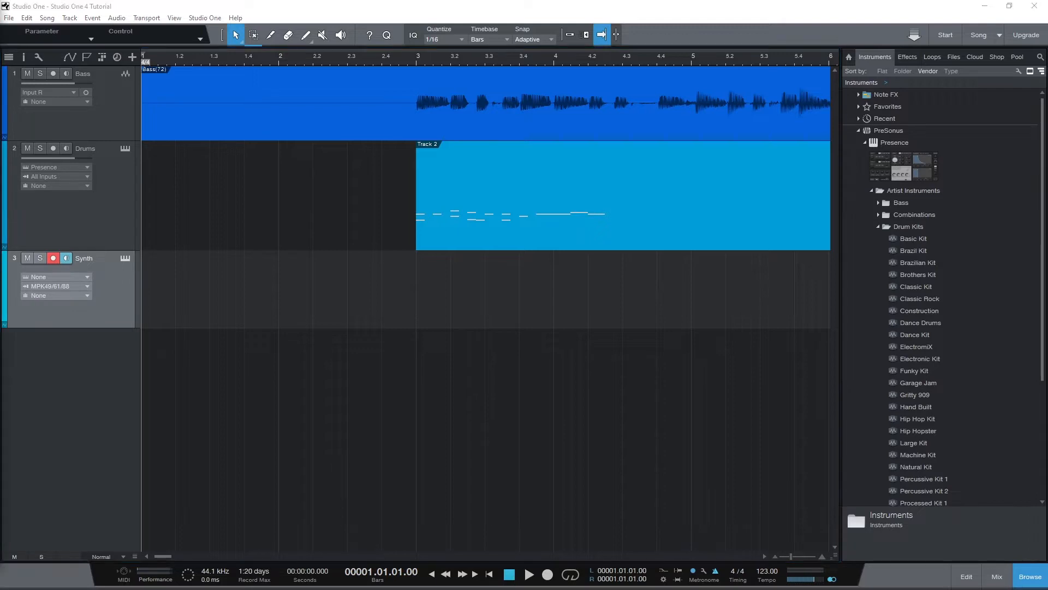
Play back the finished Synth part, then stop playback
{"action": "left_click", "coordinate": [529, 574]}
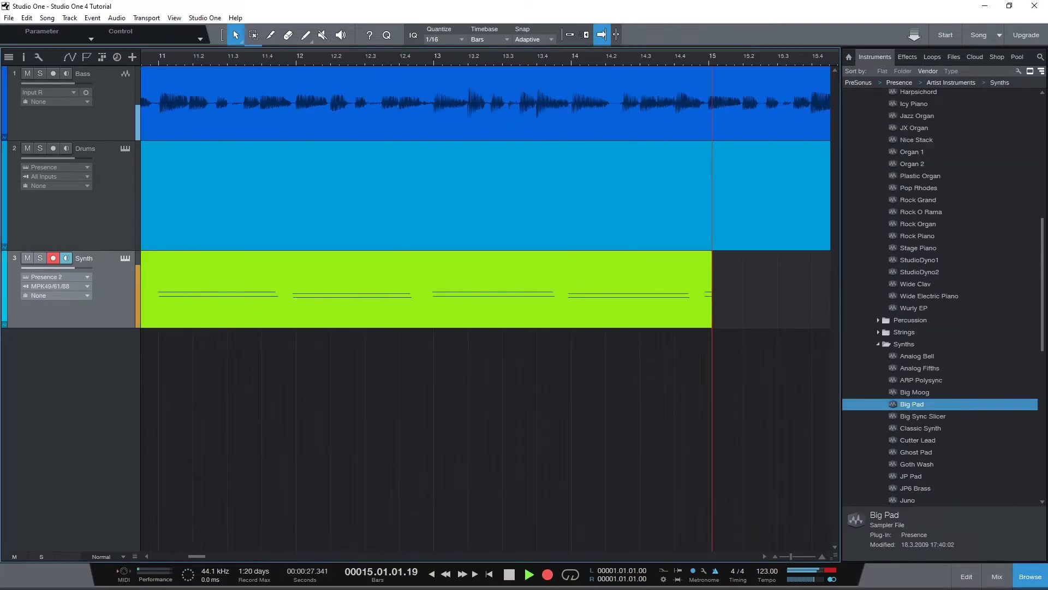
{"action": "left_click", "coordinate": [528, 574]}
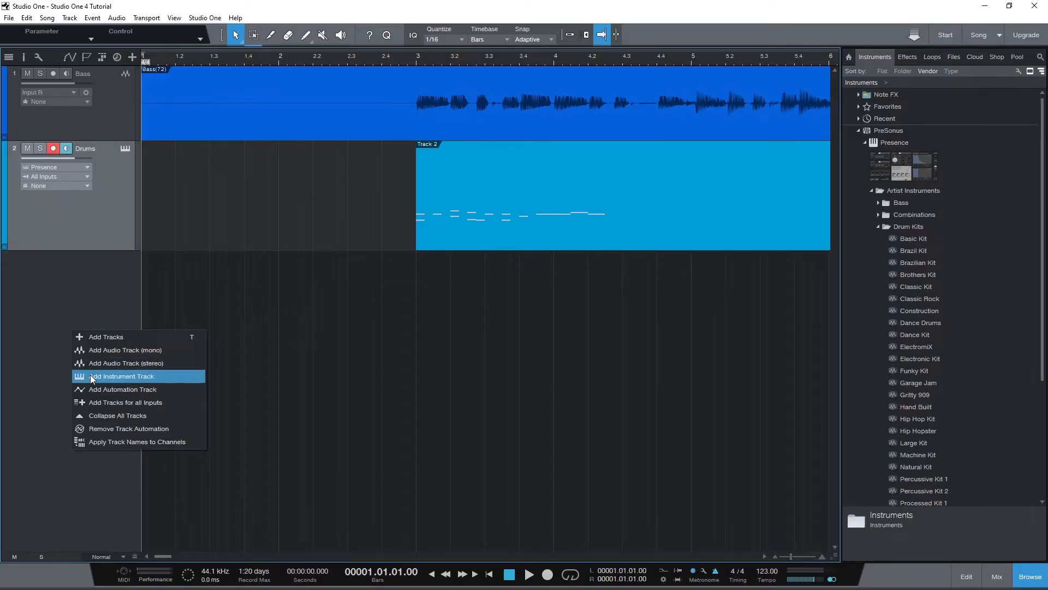
Add an instrument track named Synth and browse the Keyboards instruments
{"action": "left_click", "coordinate": [124, 376]}
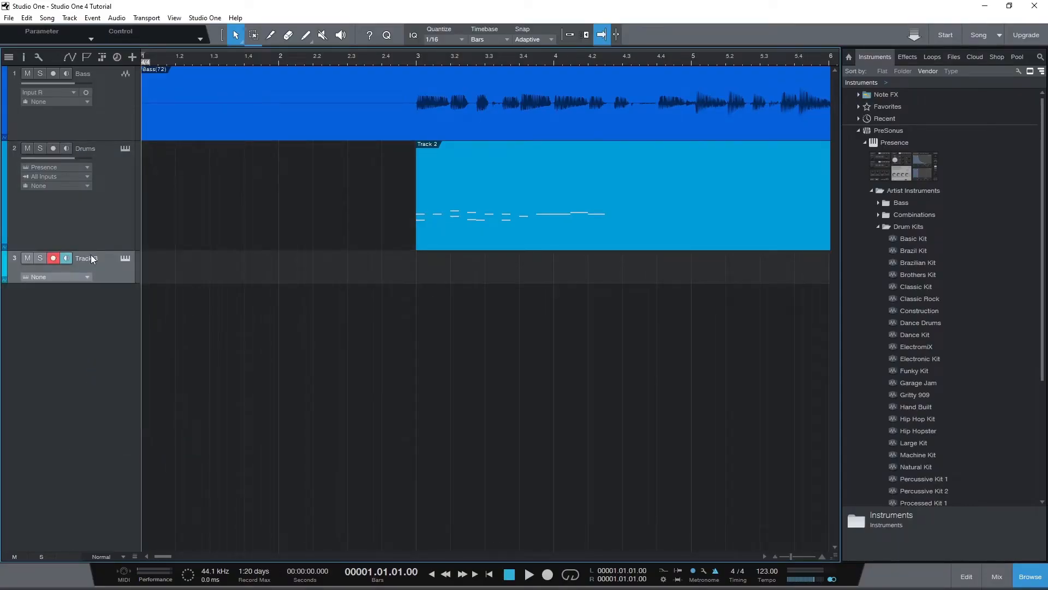
{"action": "double_click", "coordinate": [86, 257]}
{"action": "type", "text": "Synth"}
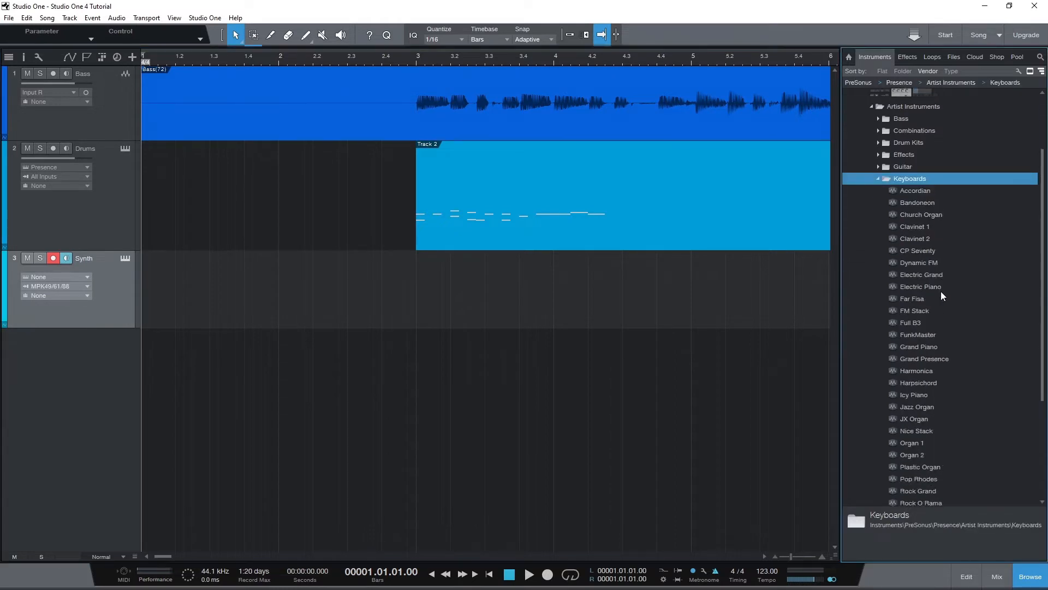
{"action": "scroll", "scroll_direction": "down", "scroll_amount": 3}
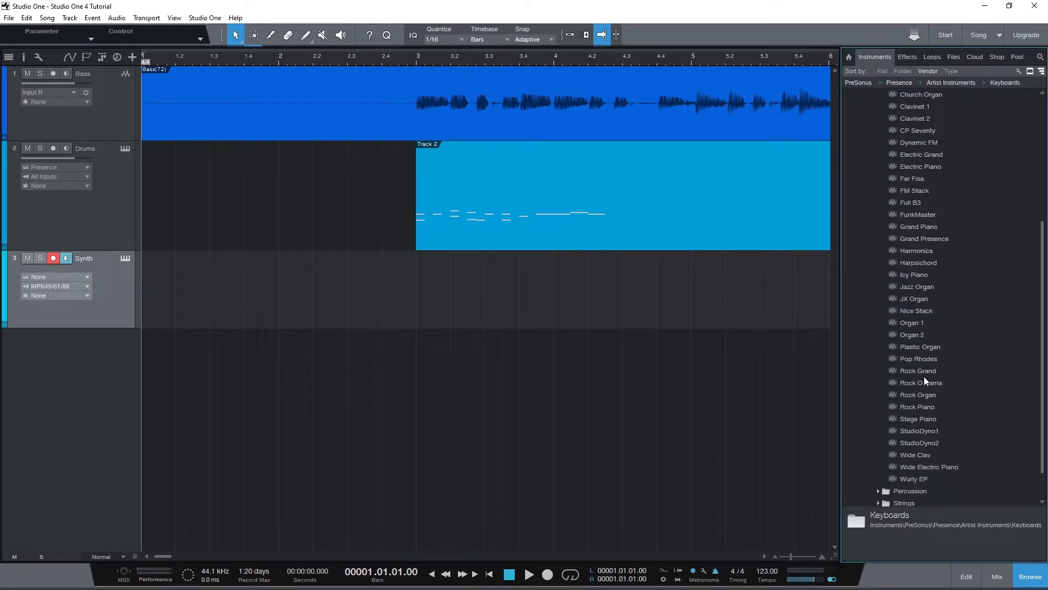
{"action": "left_click", "coordinate": [904, 475]}
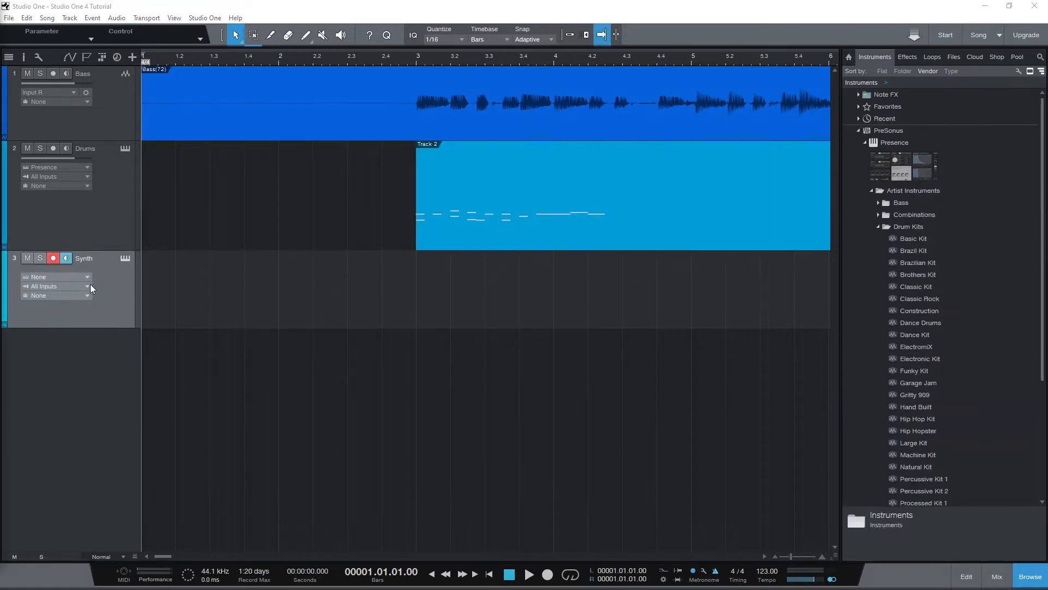
Choose Configure... from the Synth track's input dropdown to reach External Devices
{"action": "left_click", "coordinate": [85, 286]}
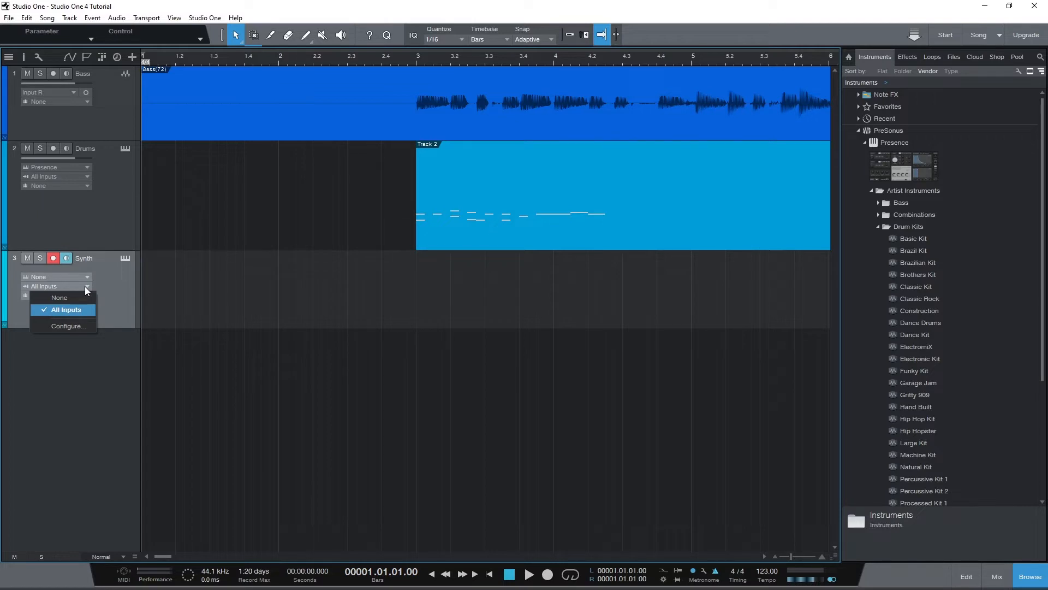
{"action": "mouse_move", "coordinate": [77, 325]}
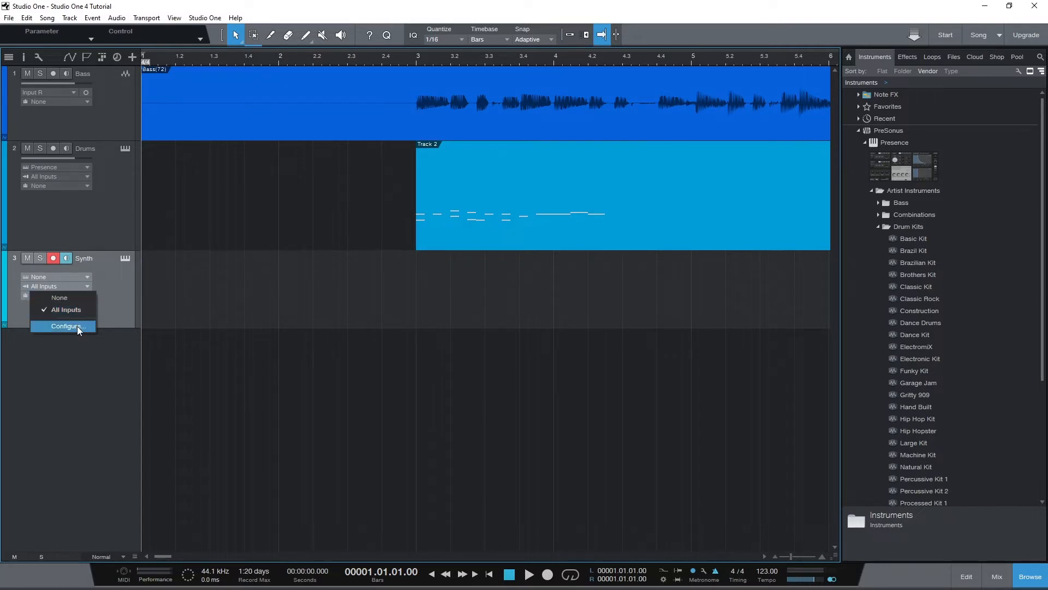
{"action": "left_click", "coordinate": [63, 327]}
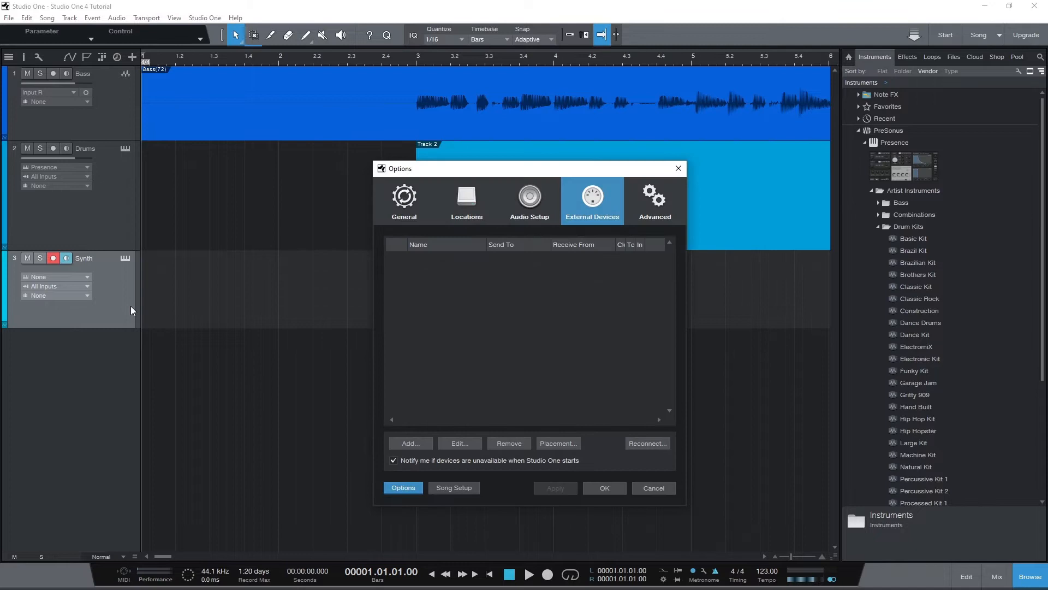
{"action": "mouse_move", "coordinate": [138, 295]}
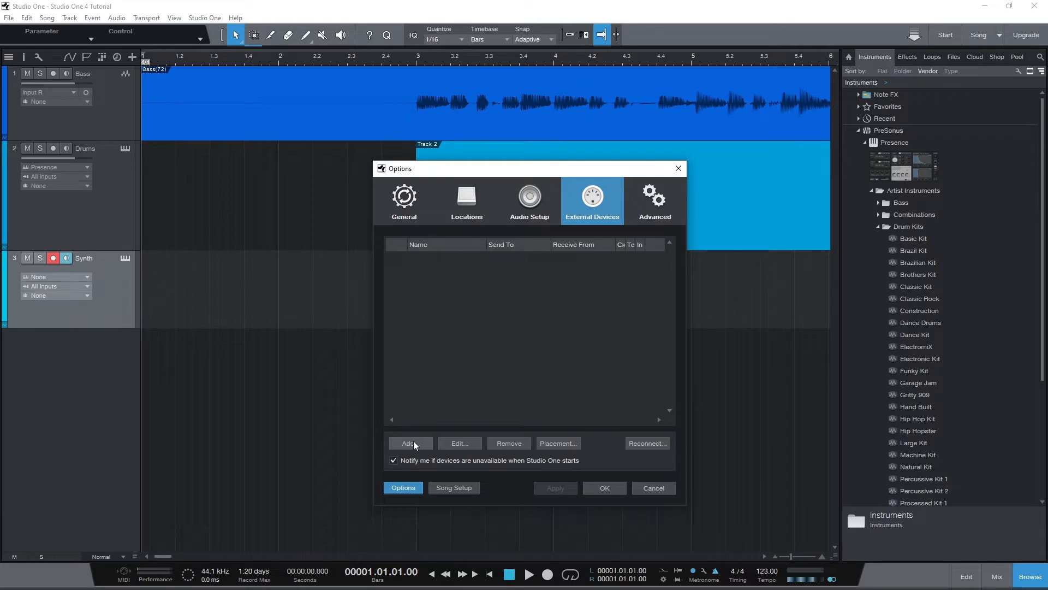
Add an AKAI MPK49/61/88 external device receiving from and sending to MPK249
{"action": "left_click", "coordinate": [410, 444]}
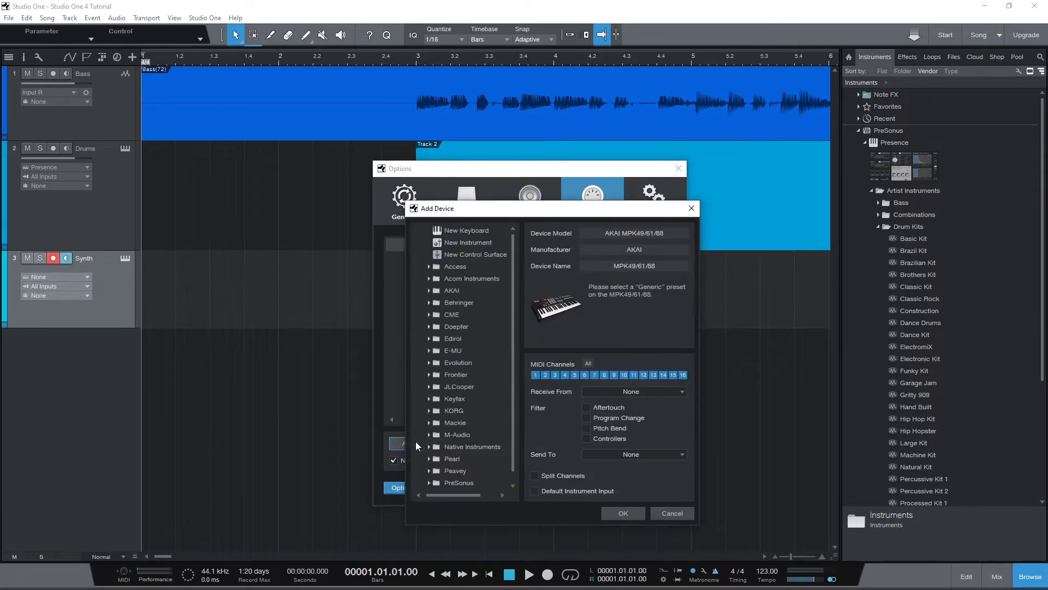
{"action": "mouse_move", "coordinate": [476, 224]}
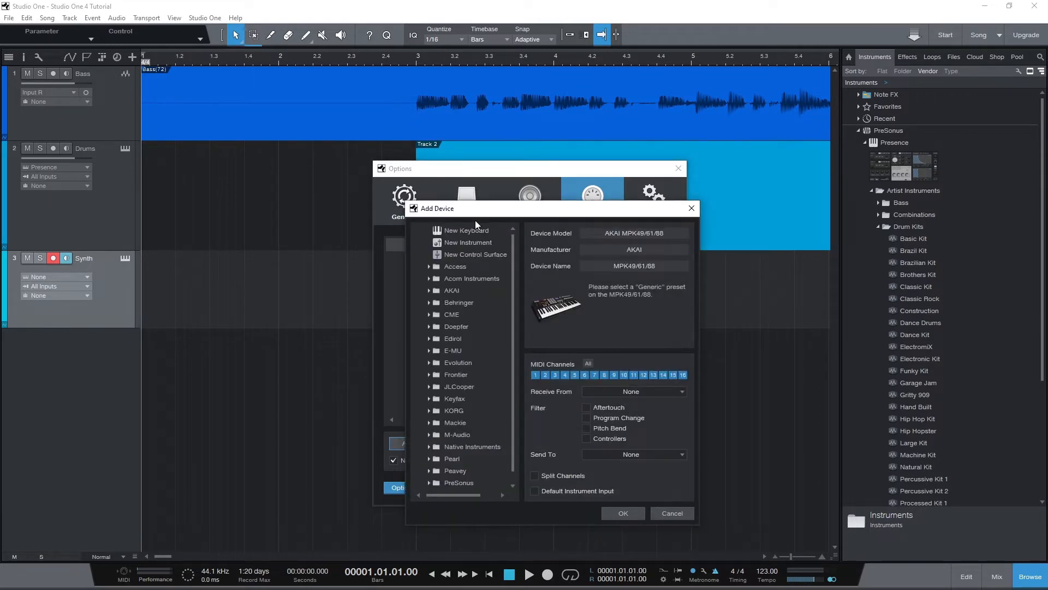
{"action": "mouse_move", "coordinate": [462, 239]}
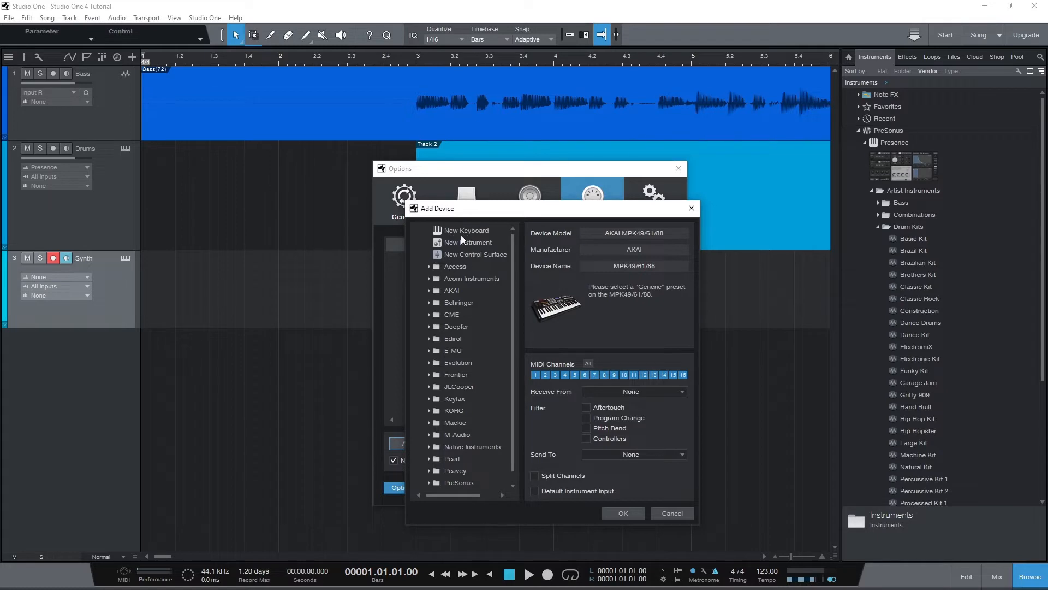
{"action": "mouse_move", "coordinate": [432, 294]}
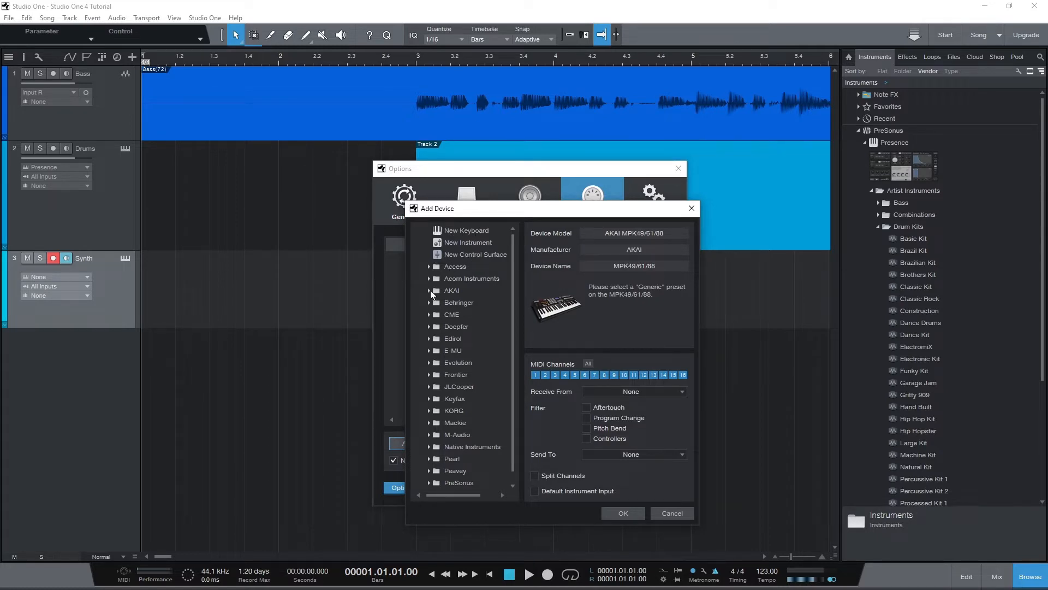
{"action": "left_click", "coordinate": [452, 289]}
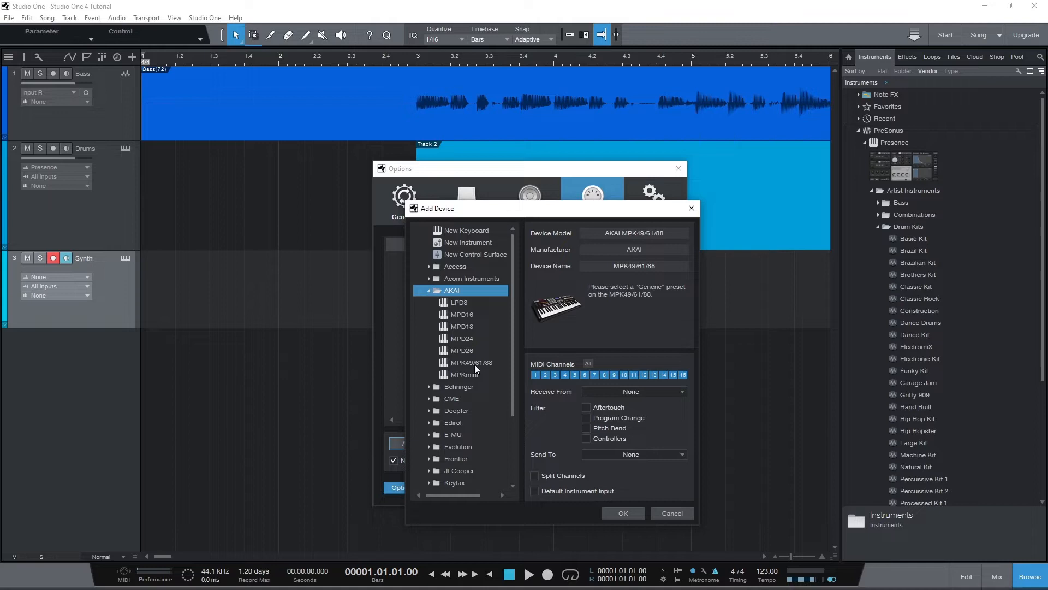
{"action": "left_click", "coordinate": [470, 362]}
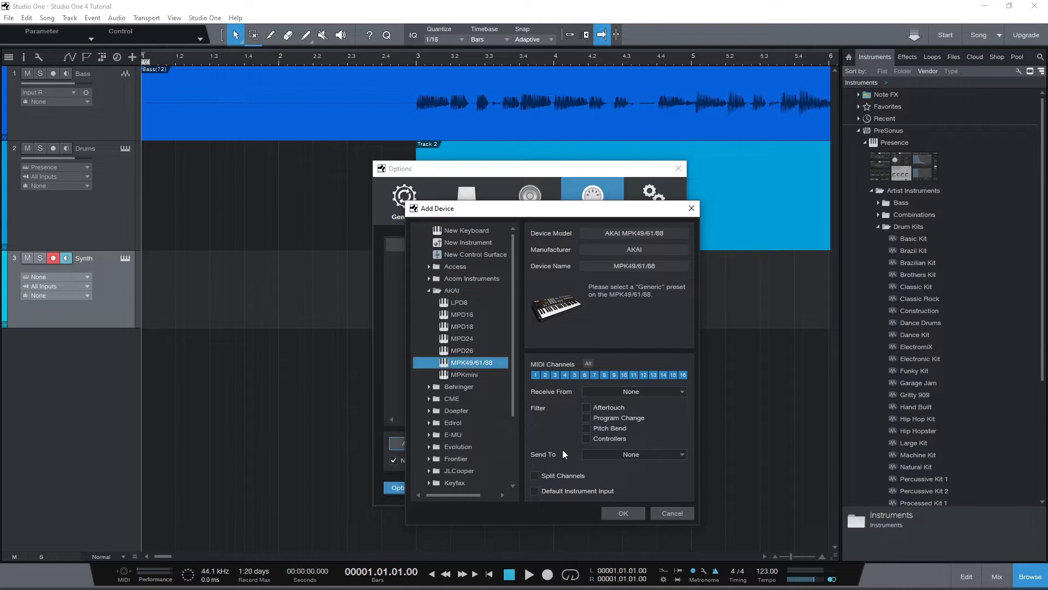
{"action": "mouse_move", "coordinate": [627, 304]}
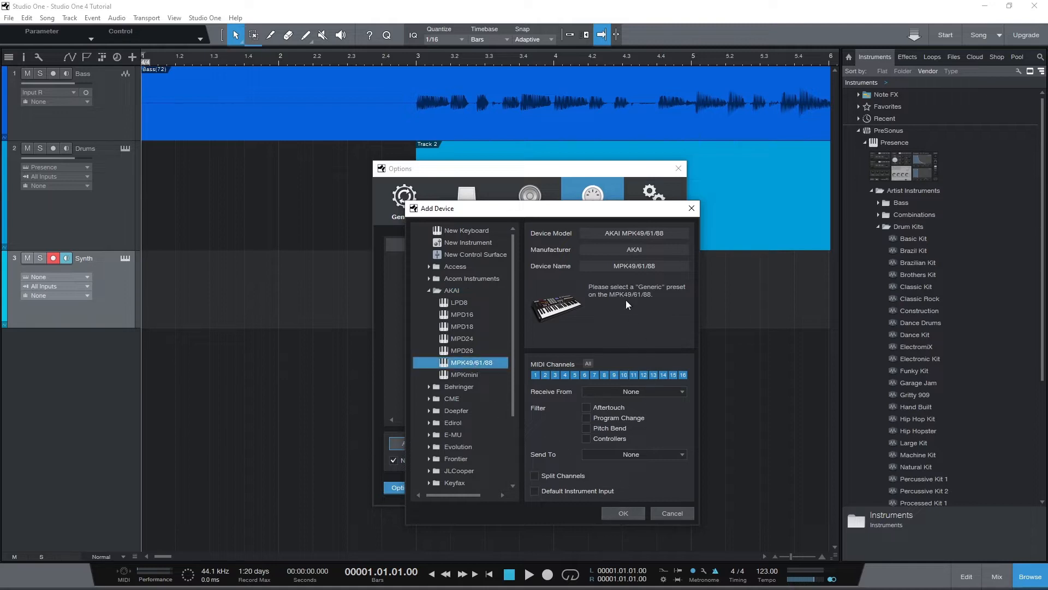
{"action": "mouse_move", "coordinate": [636, 404]}
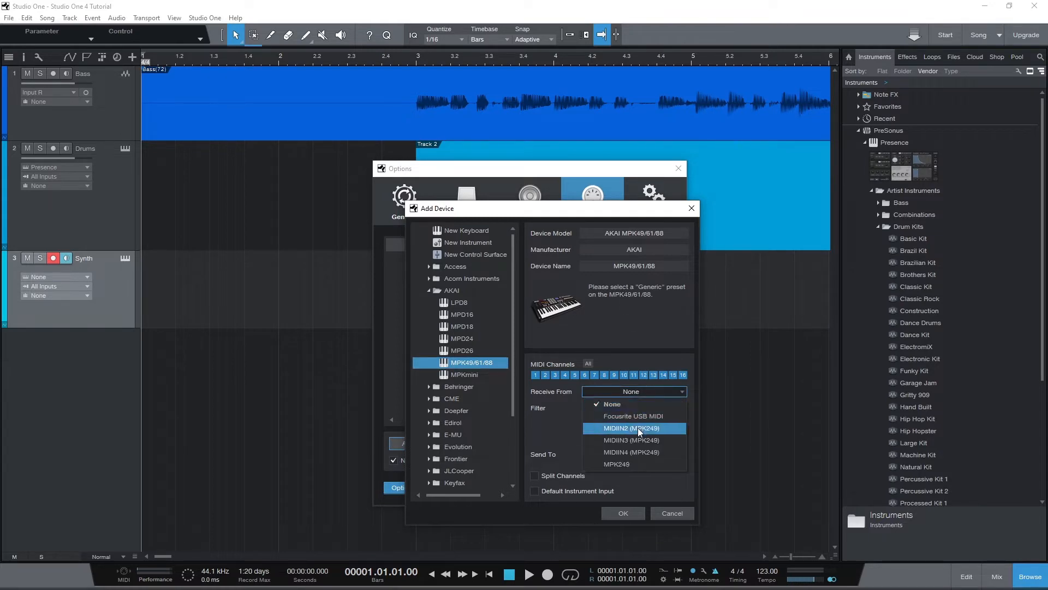
{"action": "left_click", "coordinate": [616, 464]}
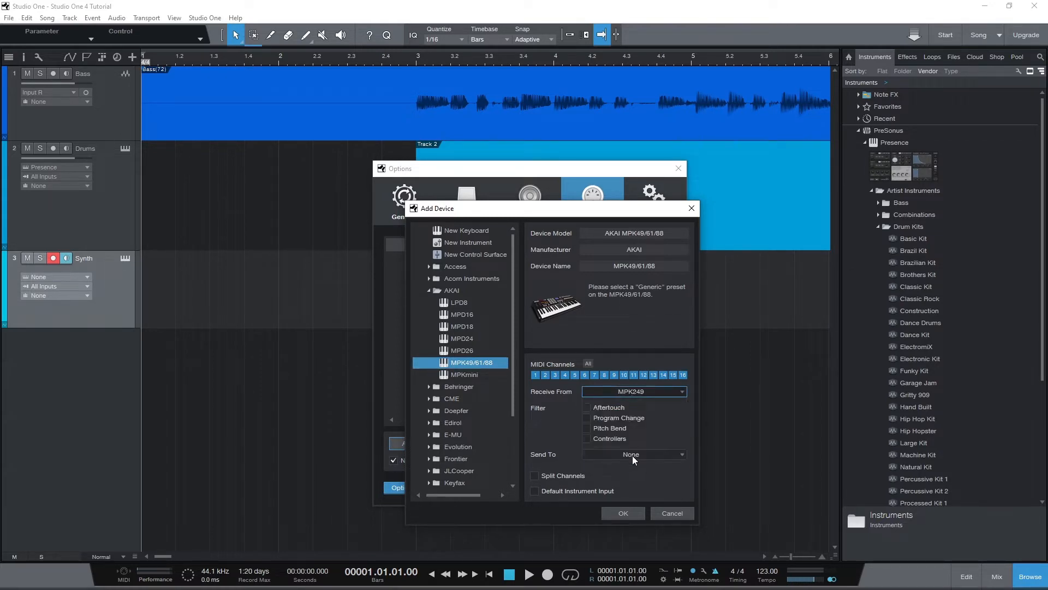
{"action": "left_click", "coordinate": [632, 454]}
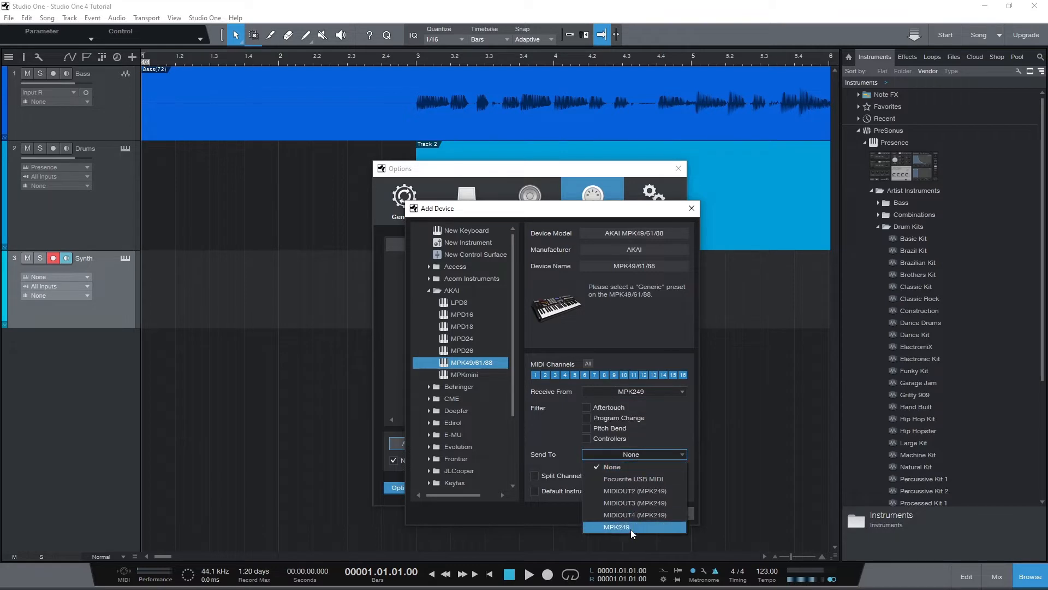
{"action": "left_click", "coordinate": [615, 527]}
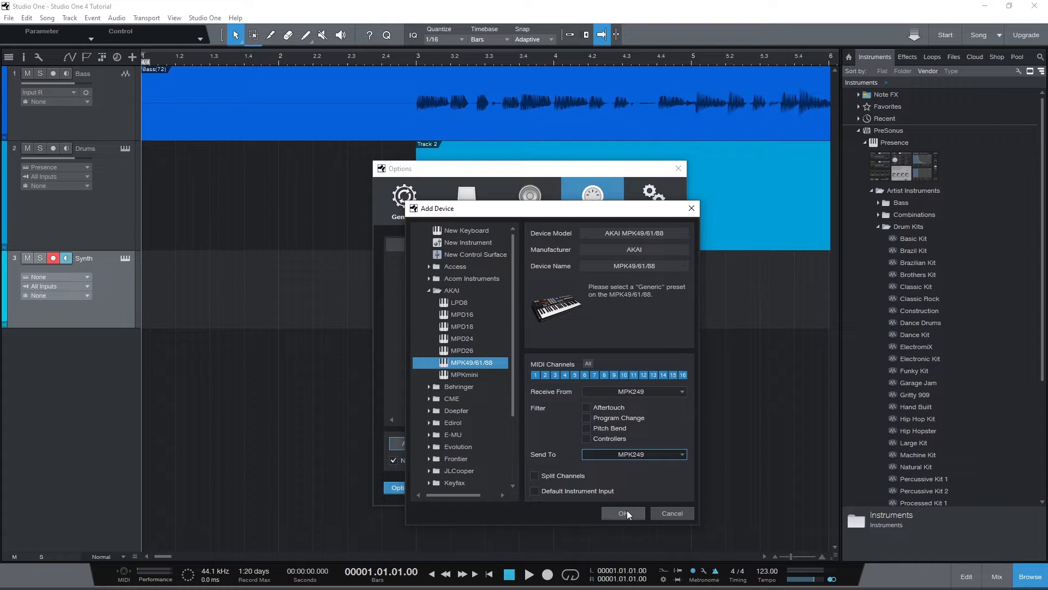
{"action": "left_click", "coordinate": [622, 513]}
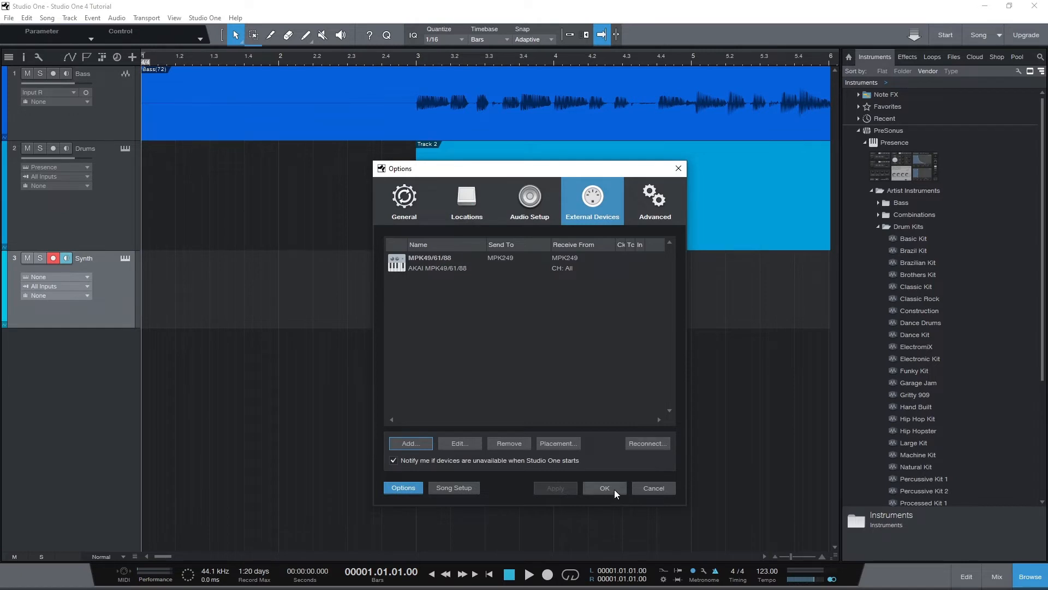
{"action": "left_click", "coordinate": [604, 487]}
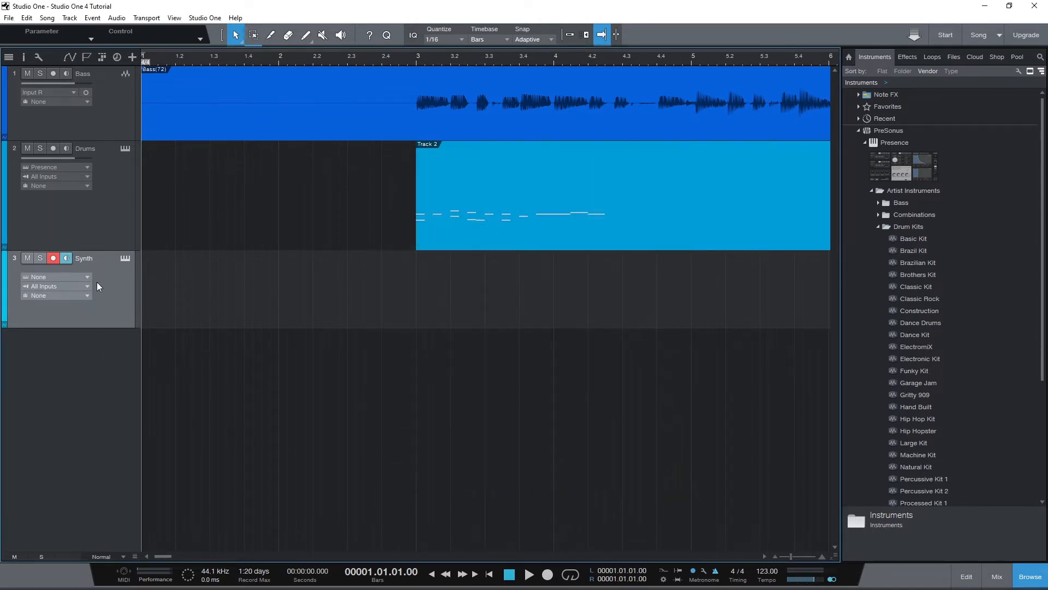
Switch the Synth track's input to the MPK49/61/88 keyboard
{"action": "left_click", "coordinate": [56, 286]}
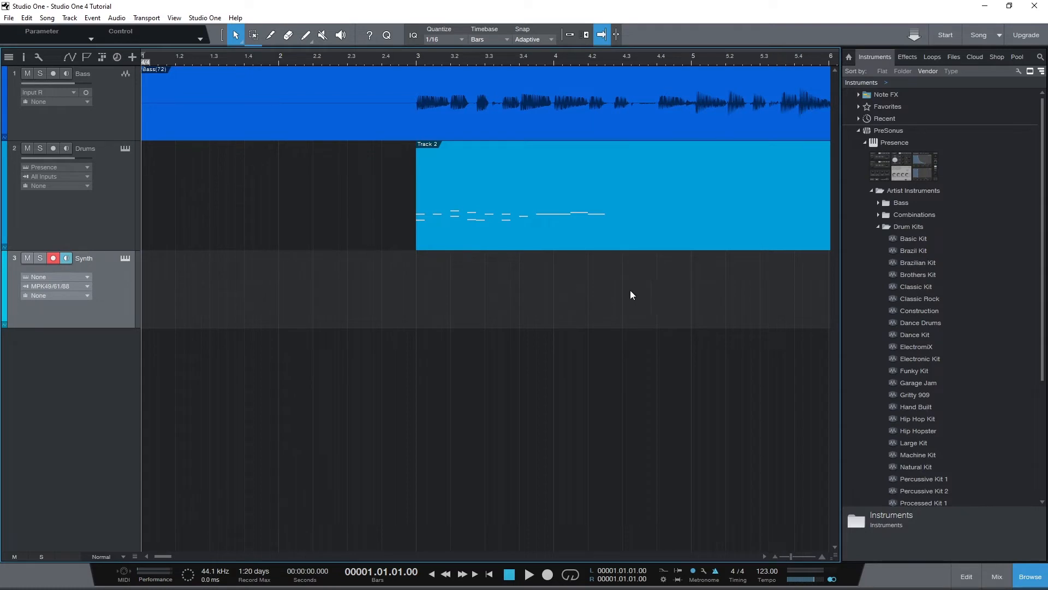
{"action": "mouse_move", "coordinate": [715, 575]}
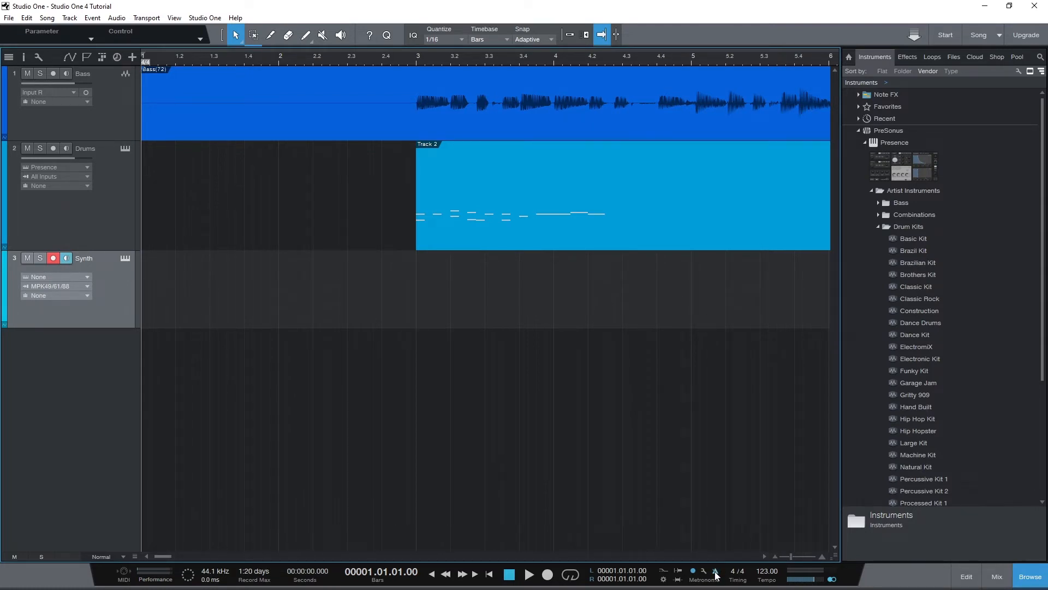
{"action": "mouse_move", "coordinate": [348, 471]}
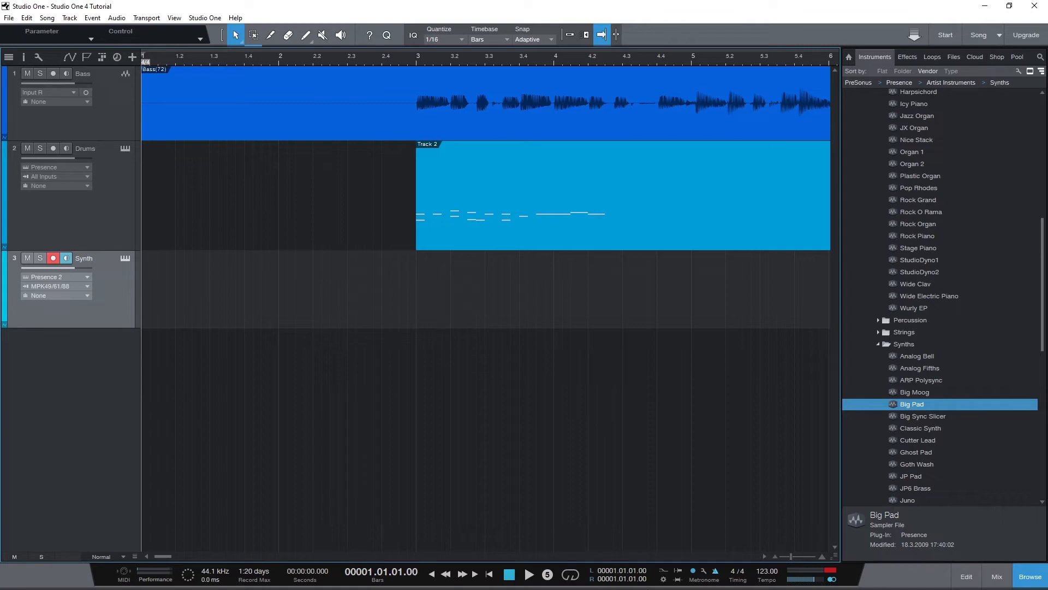
Record sustained two-note chords from the keyboard onto the Synth track
{"action": "left_click", "coordinate": [529, 574]}
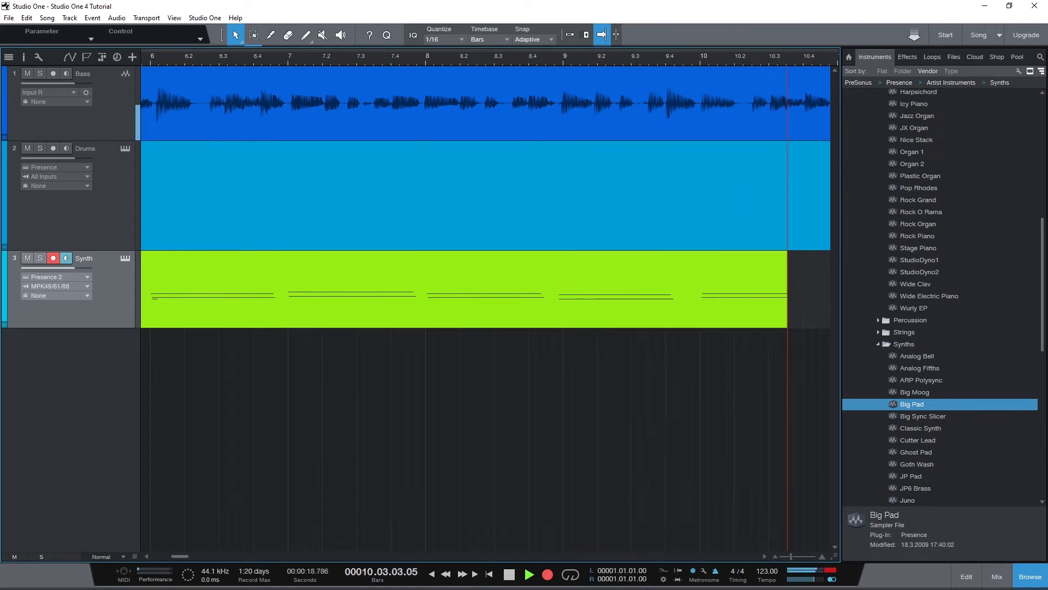
{"action": "scroll", "scroll_direction": "right", "scroll_amount": 3}
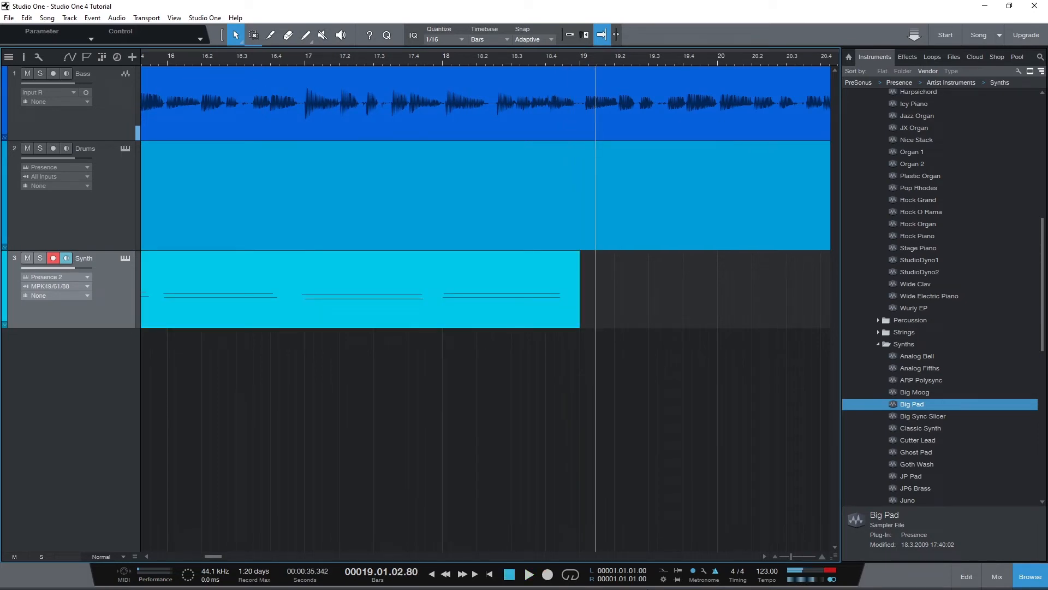
{"action": "mouse_move", "coordinate": [23, 483]}
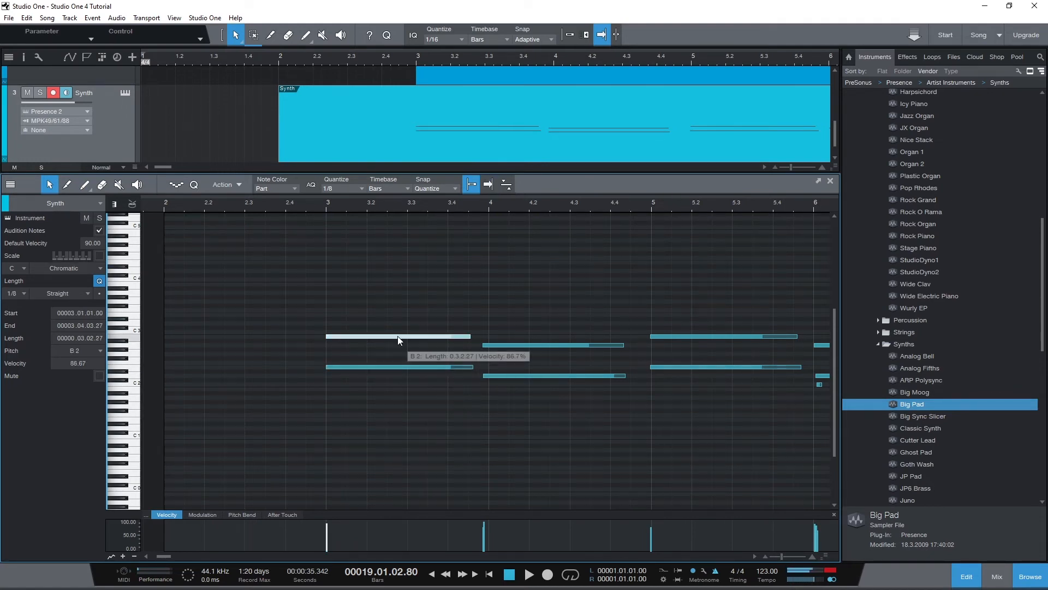
{"action": "mouse_move", "coordinate": [266, 271]}
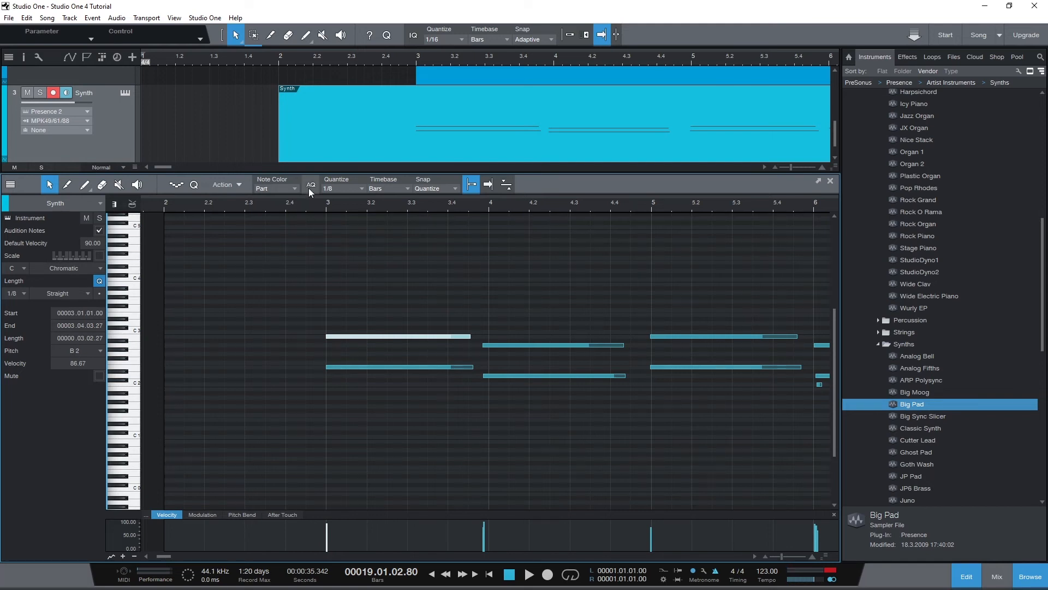
{"action": "mouse_move", "coordinate": [311, 185]}
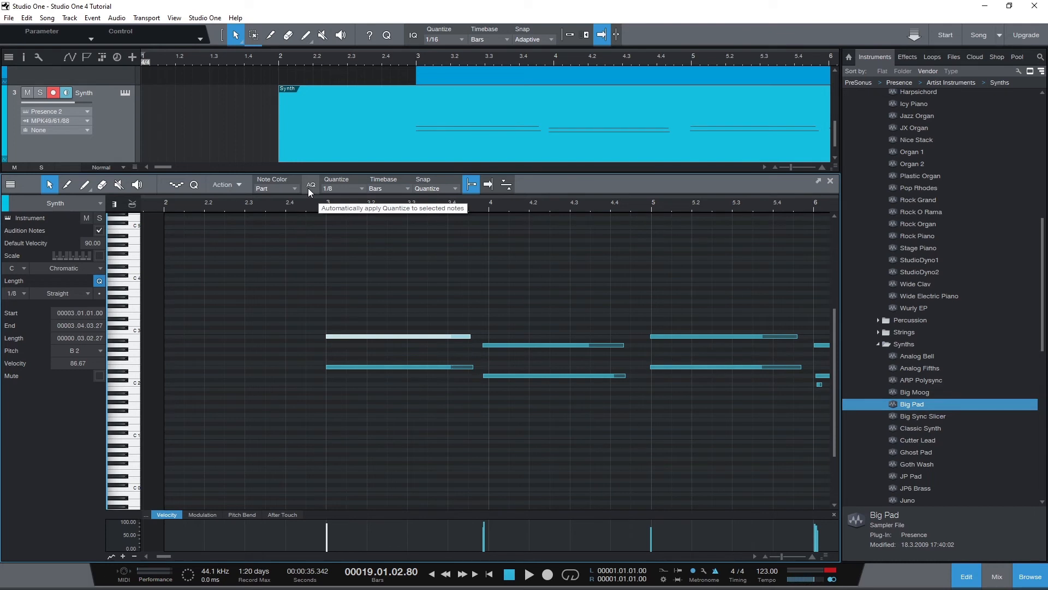
{"action": "mouse_move", "coordinate": [193, 185]}
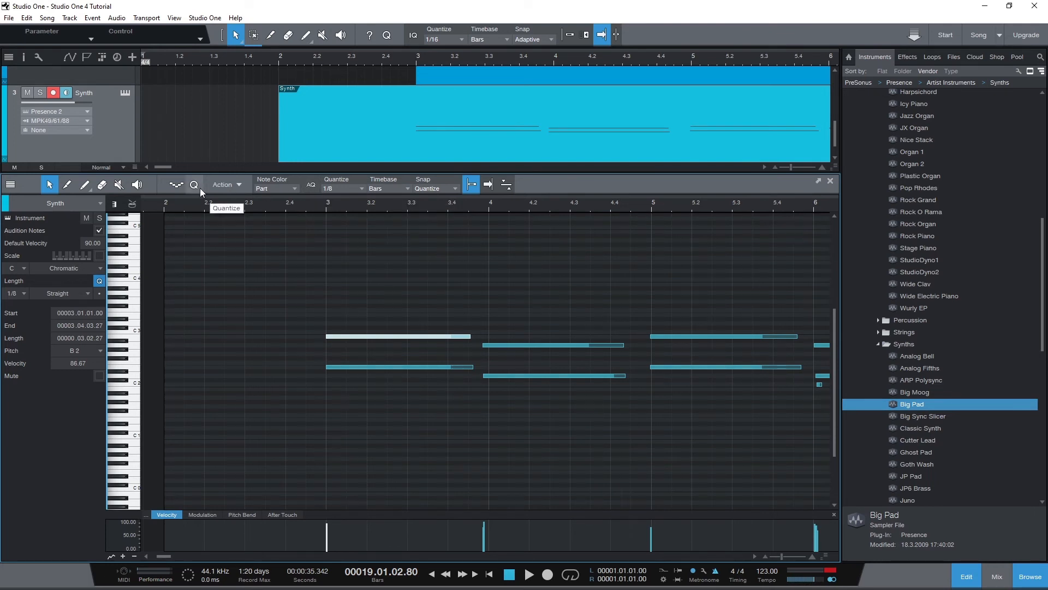
Quantize the Synth notes to 1/8 and play back from bar 3 to check
{"action": "left_click", "coordinate": [194, 185]}
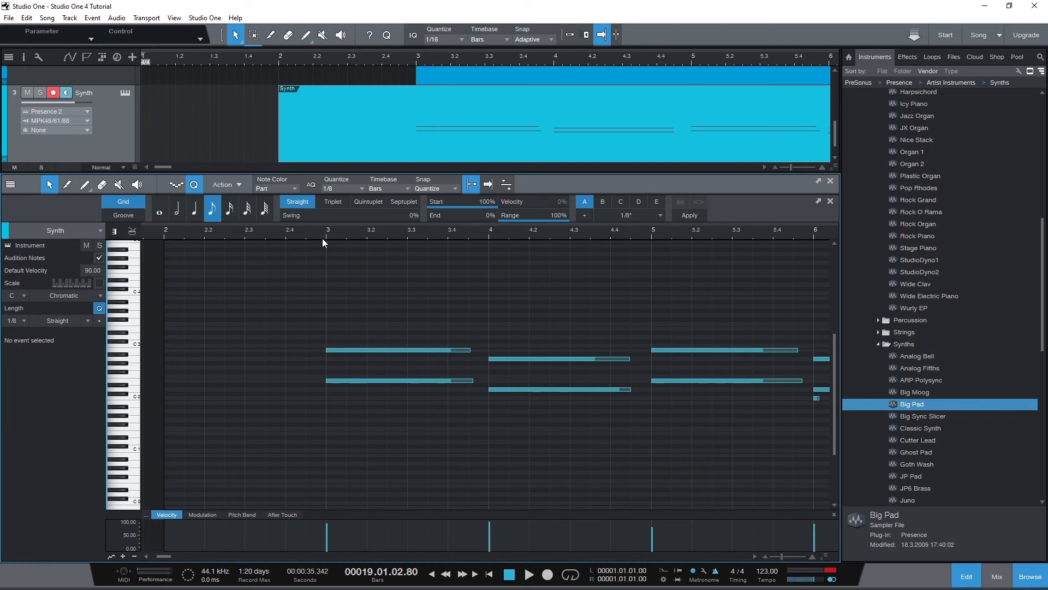
{"action": "left_click", "coordinate": [529, 574]}
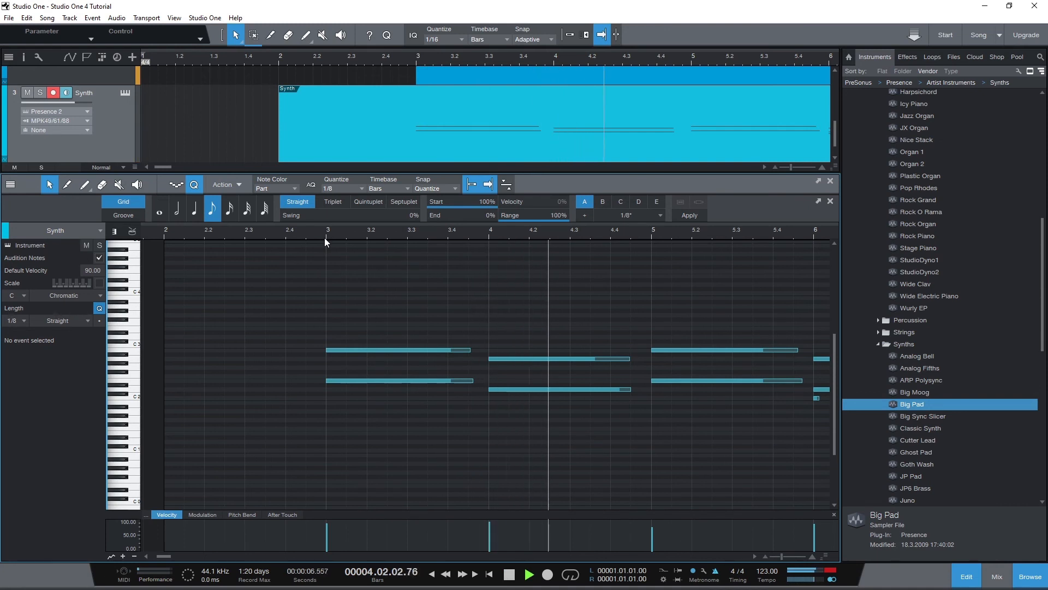
{"action": "left_click", "coordinate": [528, 574]}
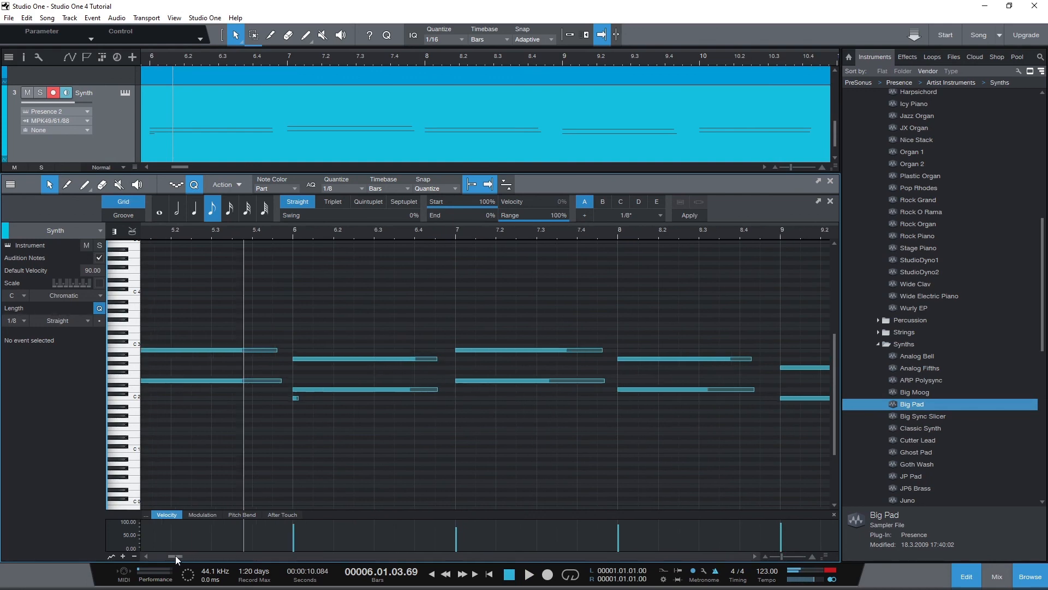
{"action": "scroll", "scroll_direction": "left", "scroll_amount": 3}
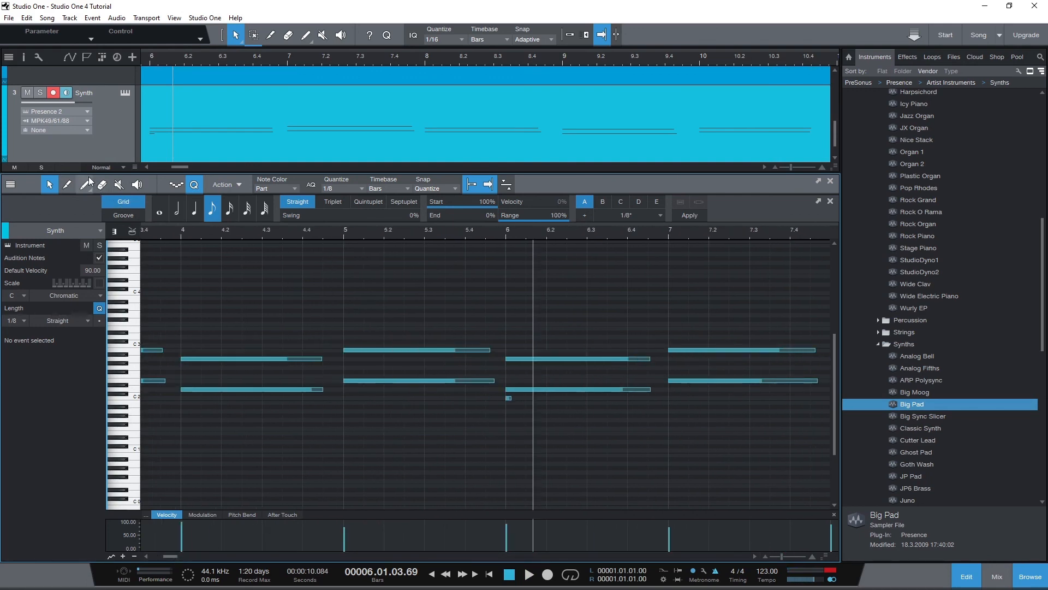